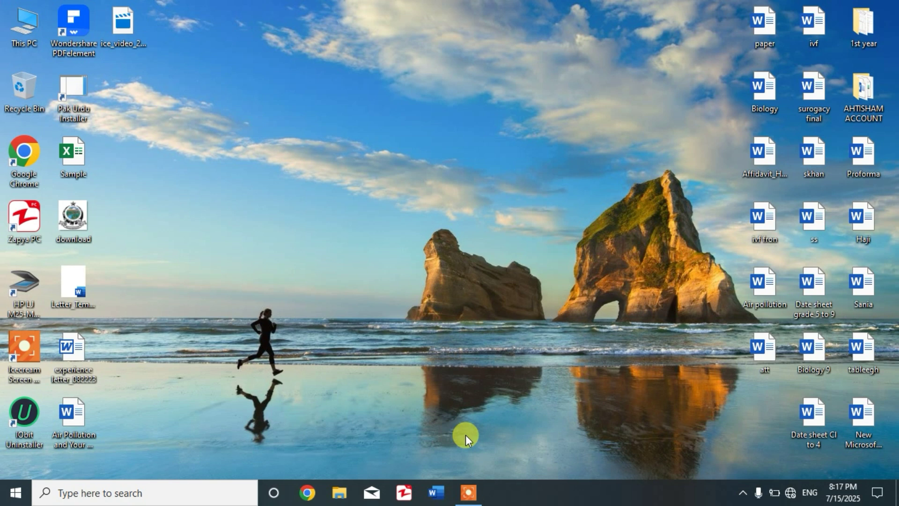
pyautogui.moveTo(439, 418)
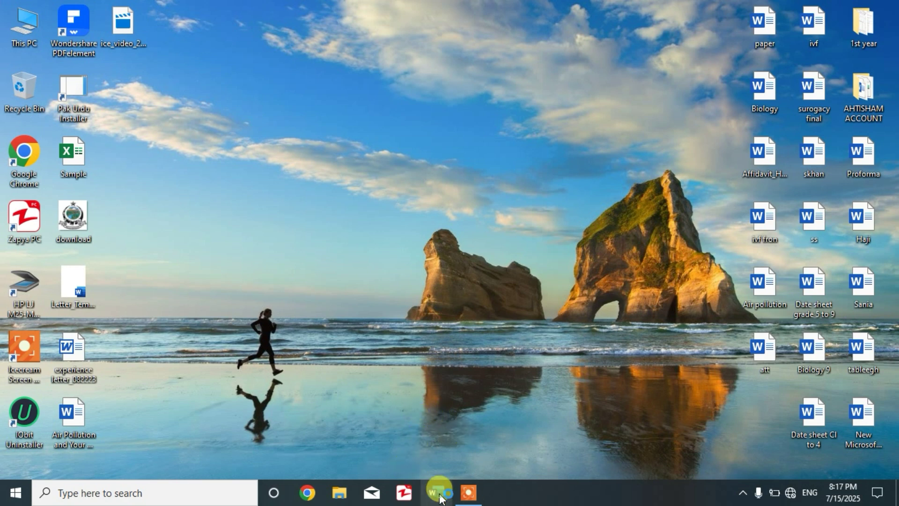
# Launch Word from the taskbar and create a blank document.
pyautogui.click(438, 492)
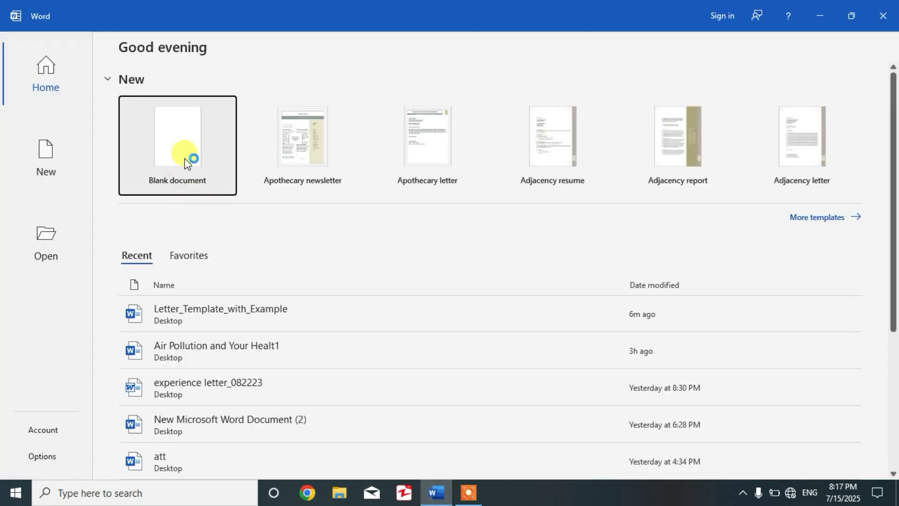
pyautogui.click(177, 137)
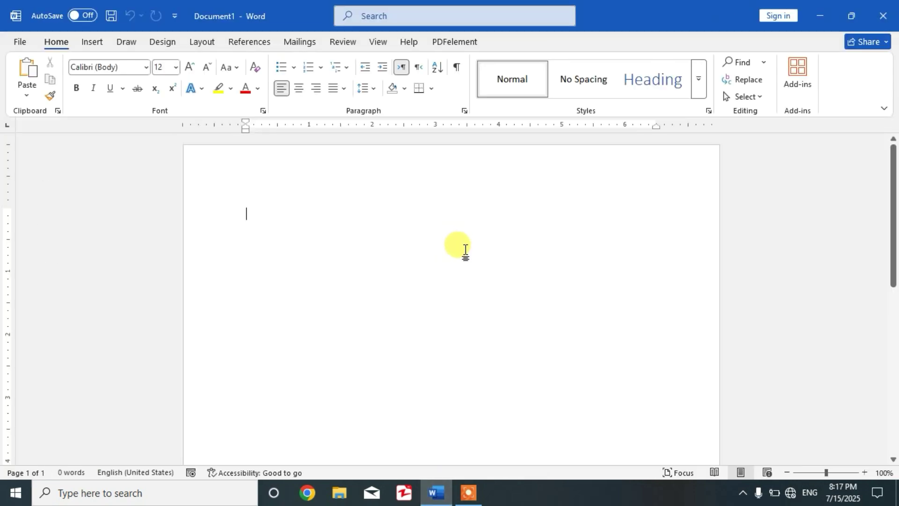
pyautogui.moveTo(387, 221)
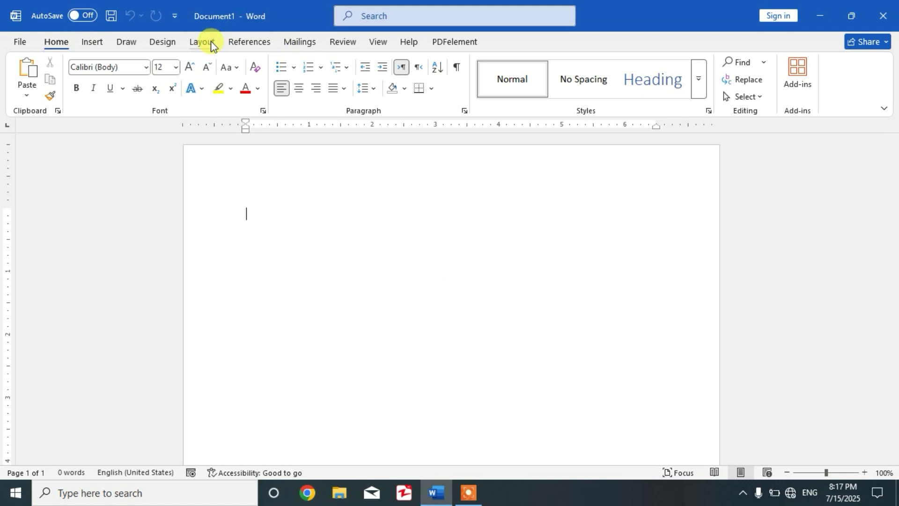
# Apply the Normal margin preset from the Layout tab, 1 inch on all sides.
pyautogui.click(202, 42)
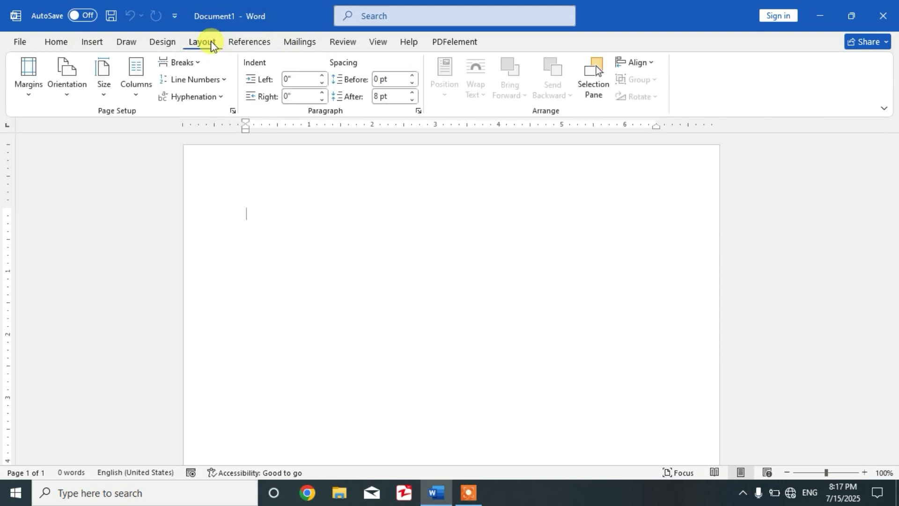
pyautogui.click(27, 77)
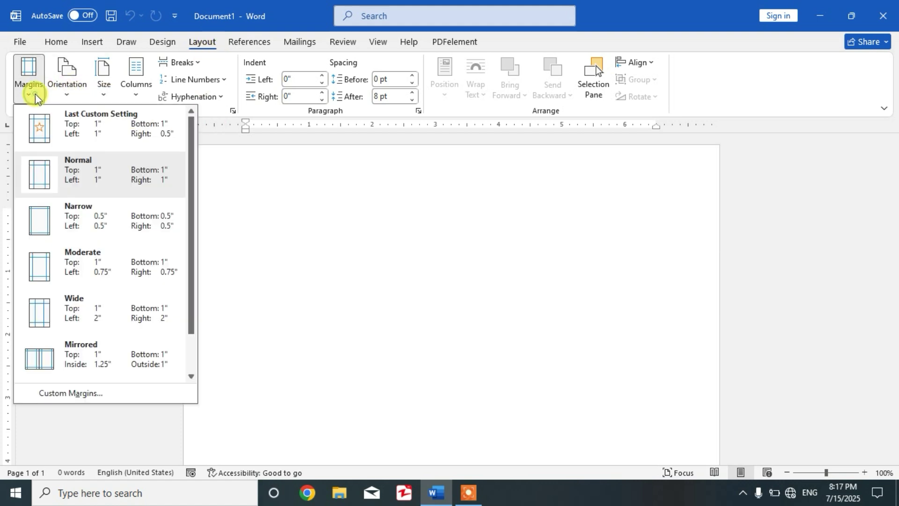
pyautogui.moveTo(92, 170)
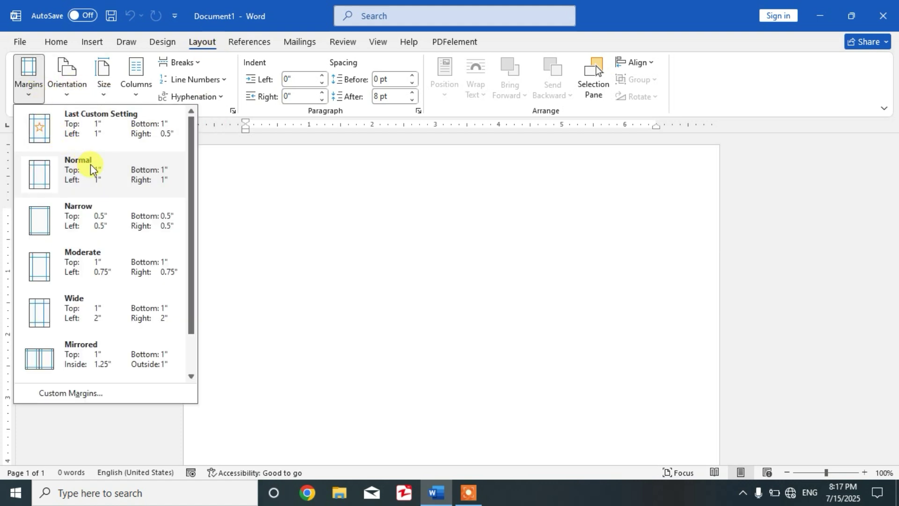
pyautogui.click(92, 172)
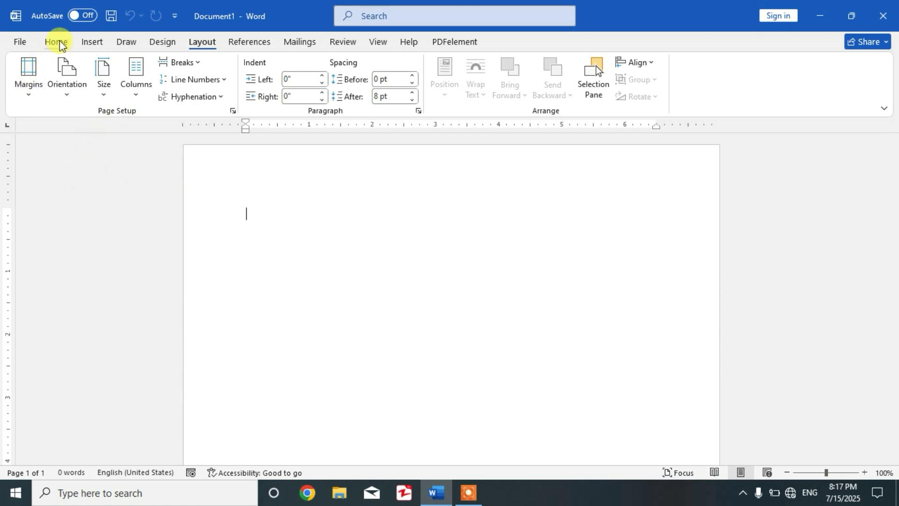
# Choose Times New Roman from the Home tab's font list, keeping size 12.
pyautogui.click(55, 42)
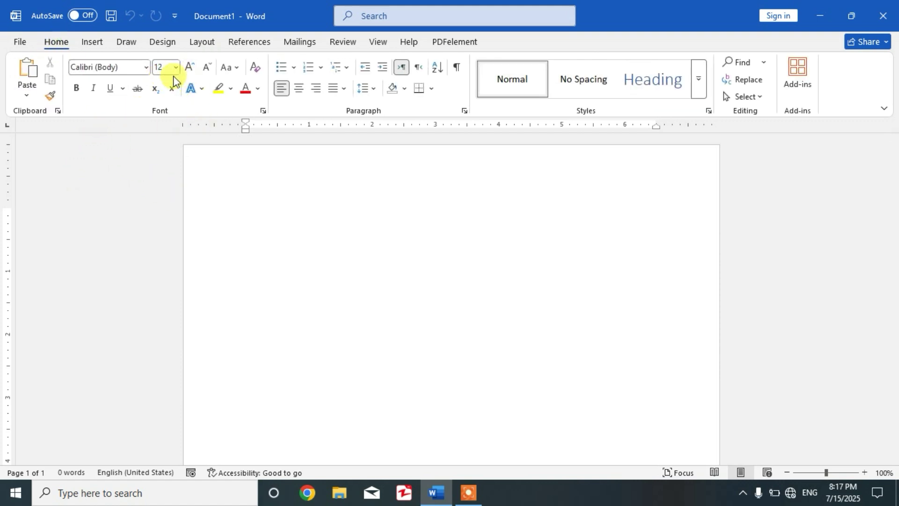
pyautogui.moveTo(146, 67)
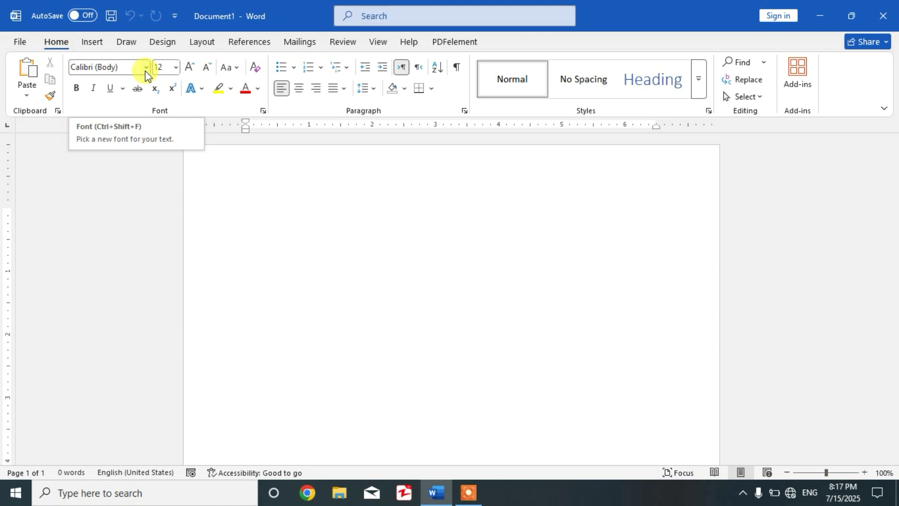
pyautogui.click(147, 67)
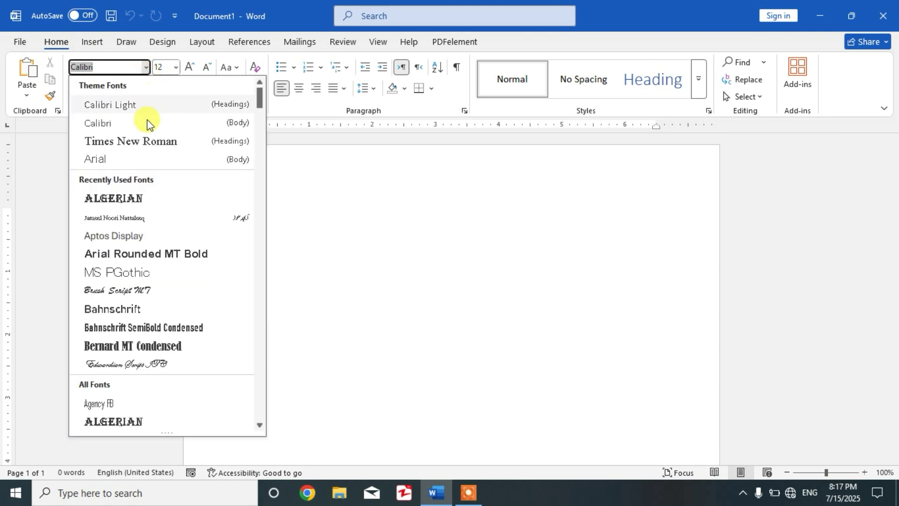
pyautogui.click(130, 141)
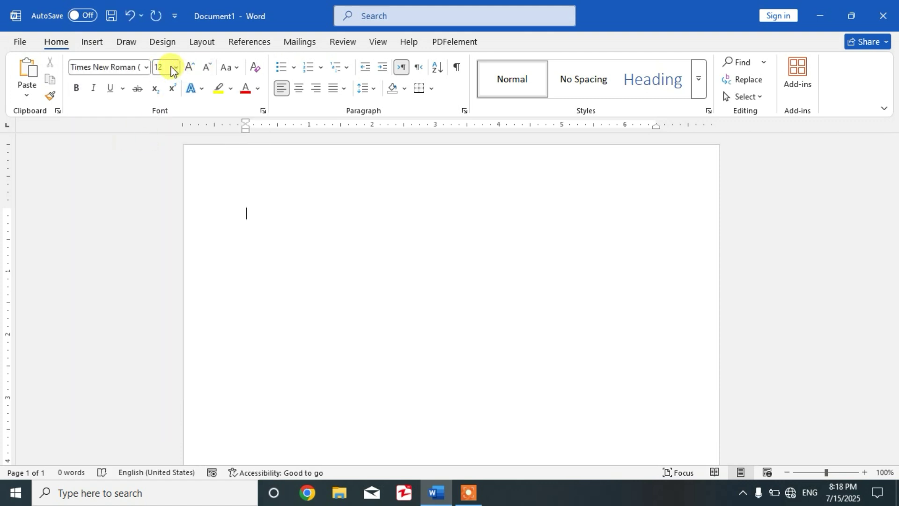
pyautogui.moveTo(170, 67)
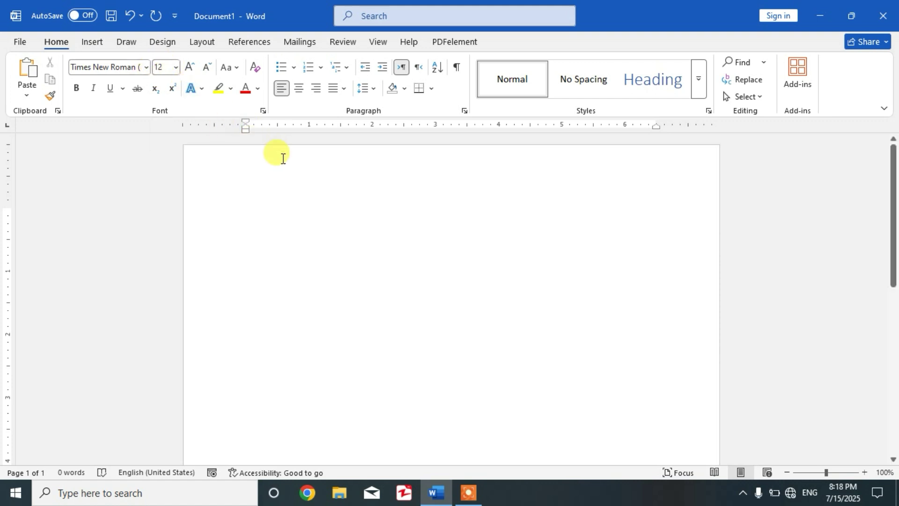
pyautogui.moveTo(386, 209)
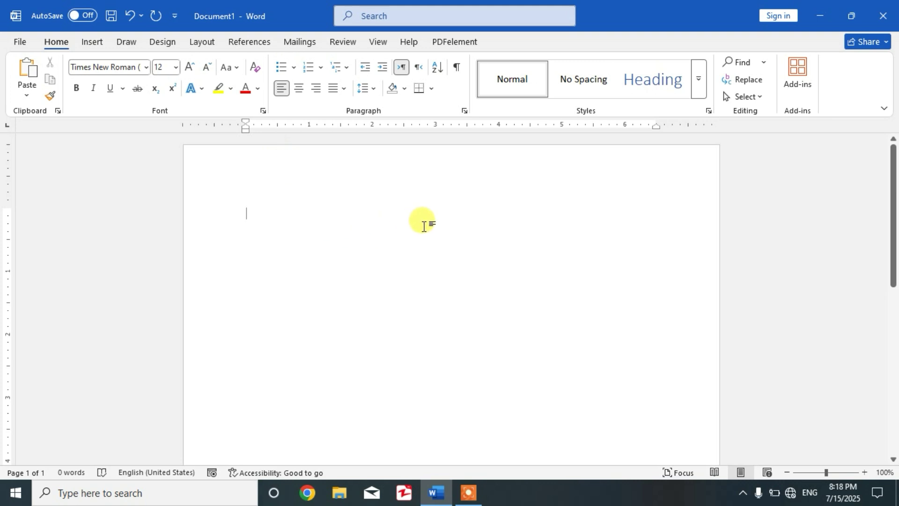
pyautogui.moveTo(365, 87)
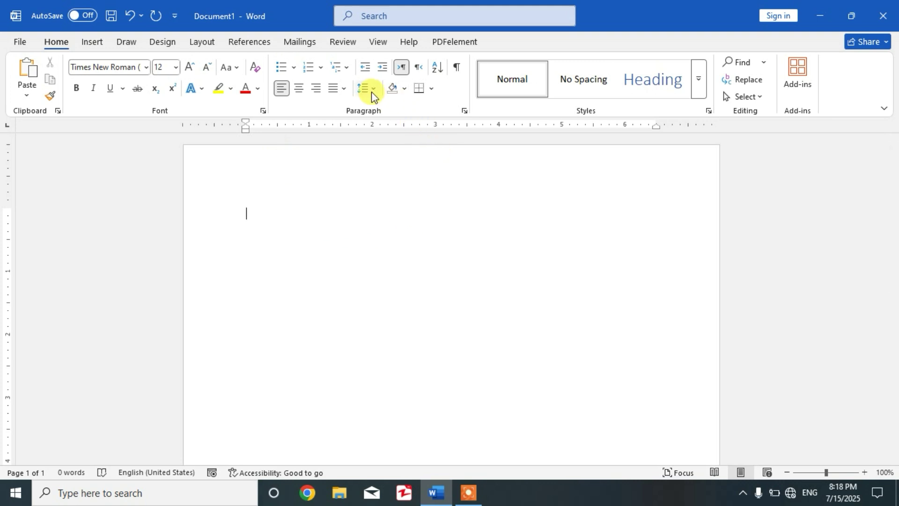
pyautogui.click(363, 88)
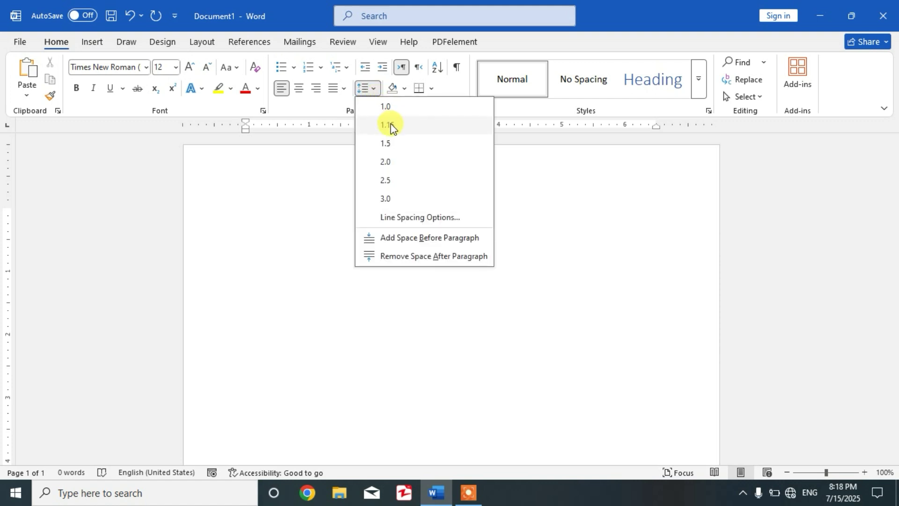
pyautogui.moveTo(393, 136)
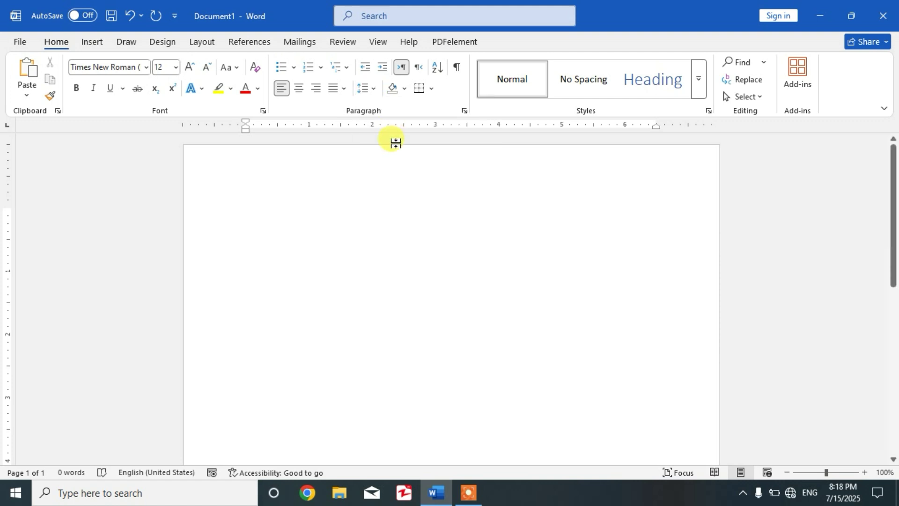
pyautogui.moveTo(394, 142)
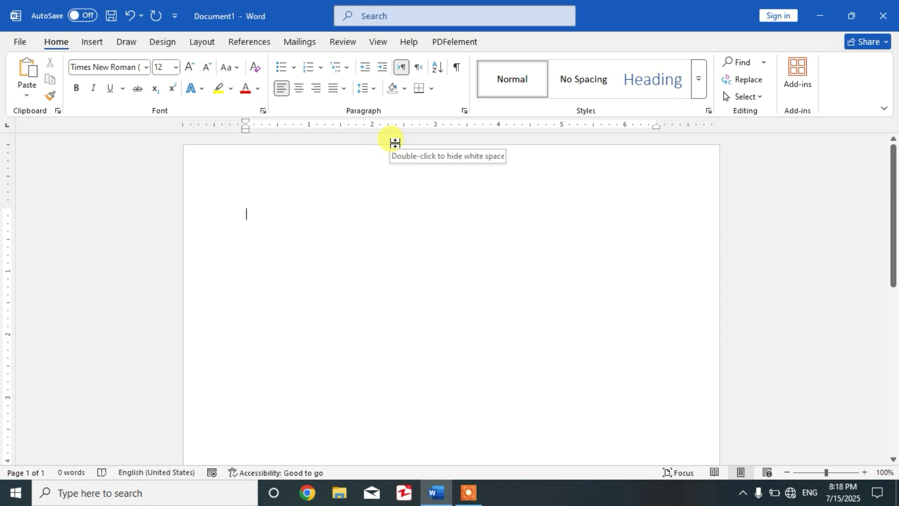
pyautogui.moveTo(471, 110)
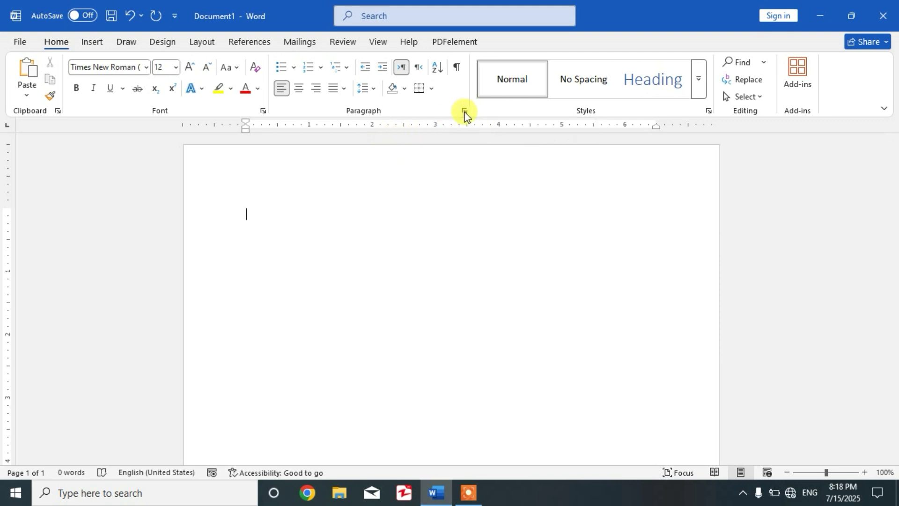
# Lower paragraph Spacing After from 8 pt to 0 pt in the Paragraph dialog.
pyautogui.click(465, 113)
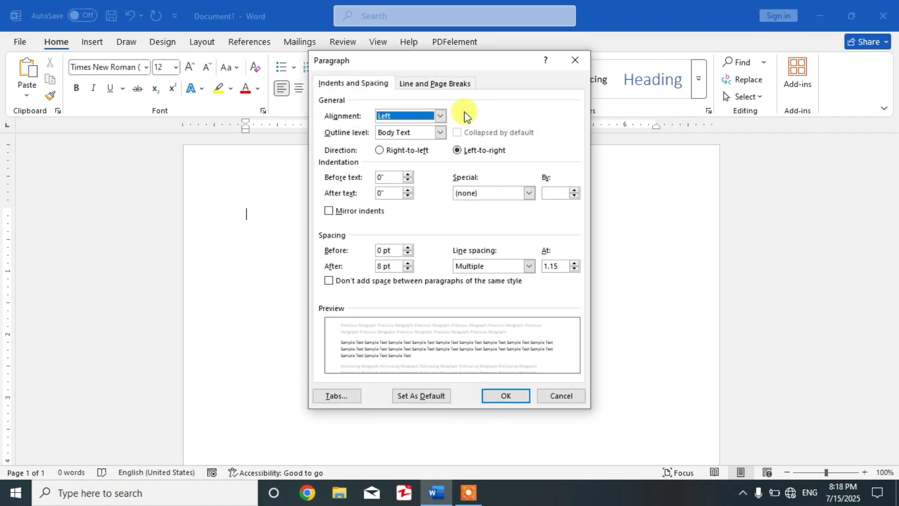
pyautogui.moveTo(346, 274)
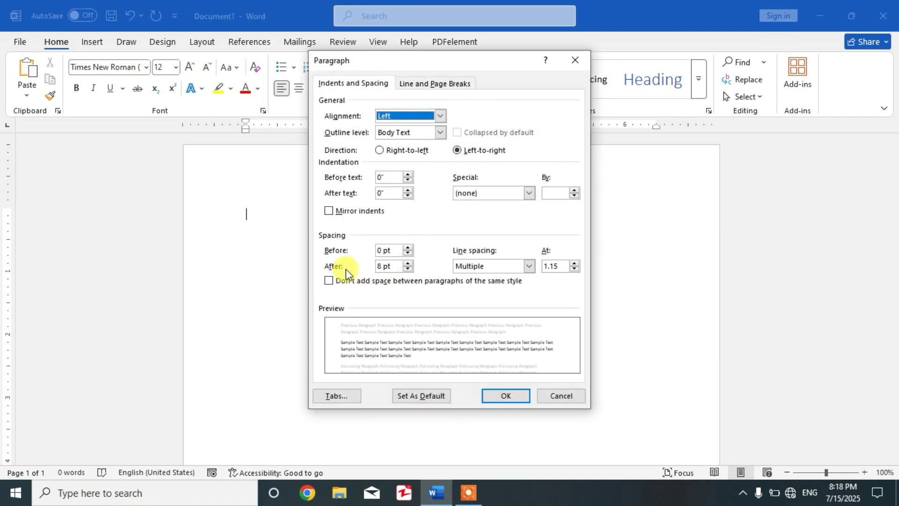
pyautogui.click(409, 269)
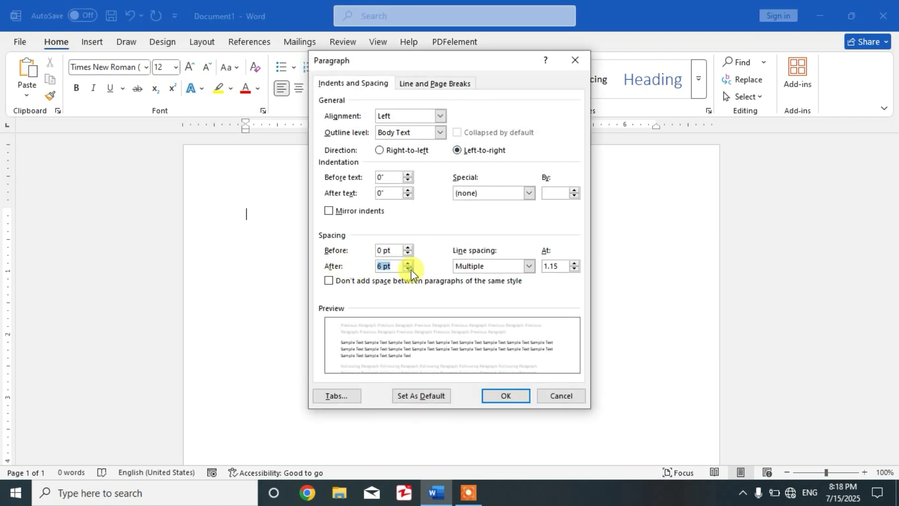
pyautogui.click(408, 269)
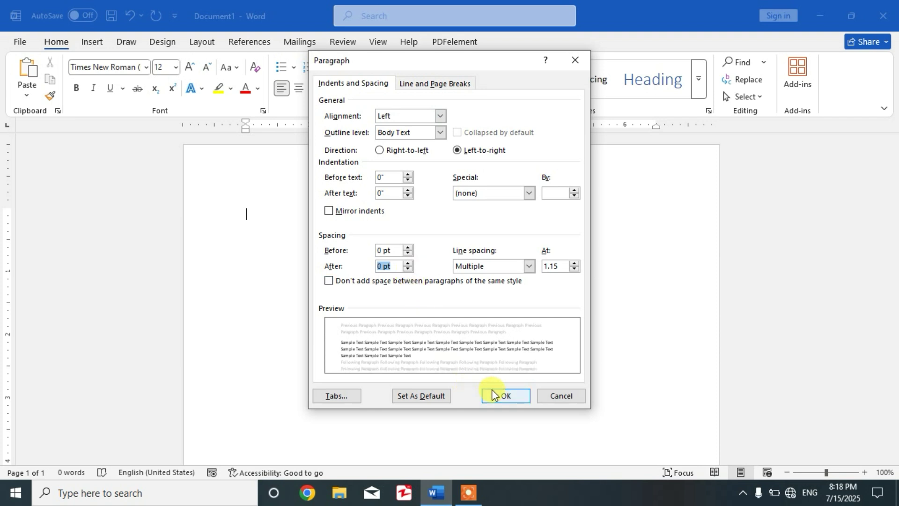
pyautogui.click(504, 396)
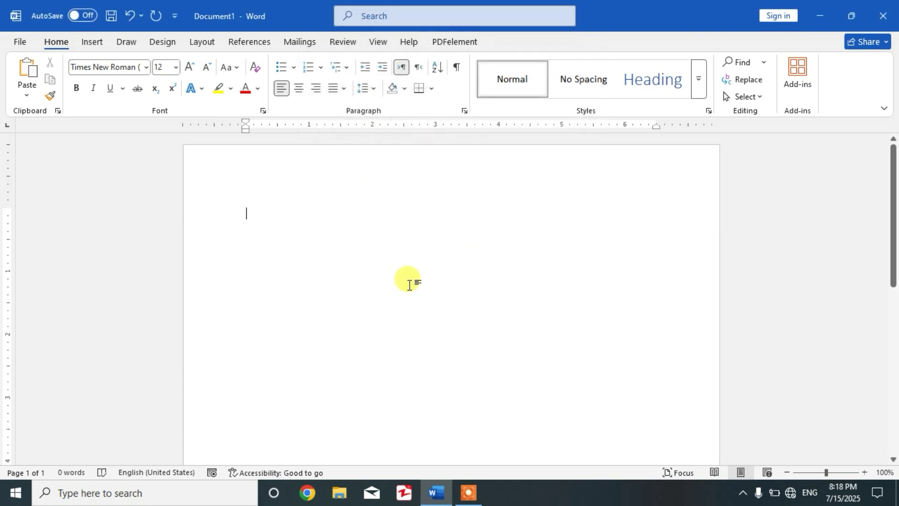
pyautogui.moveTo(168, 177)
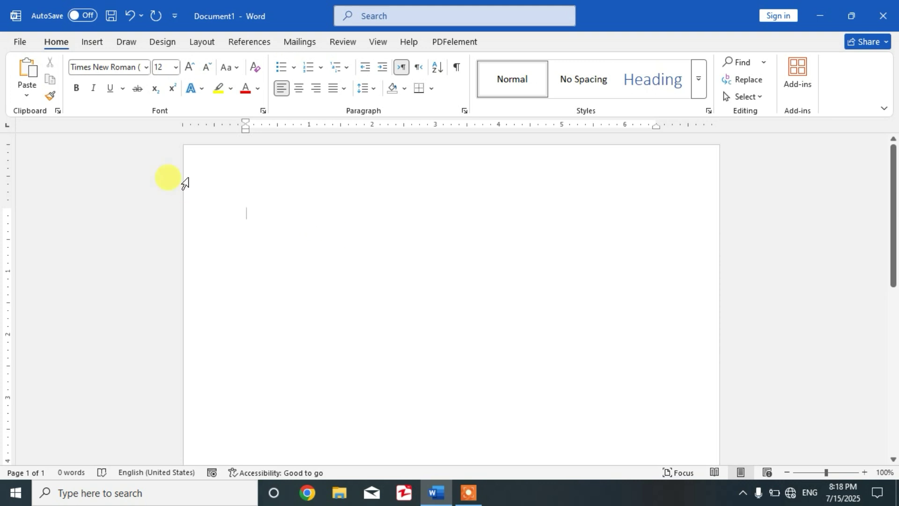
# Open Letter_Template_with_Example and place the cursor on the line below the sender block.
pyautogui.click(20, 41)
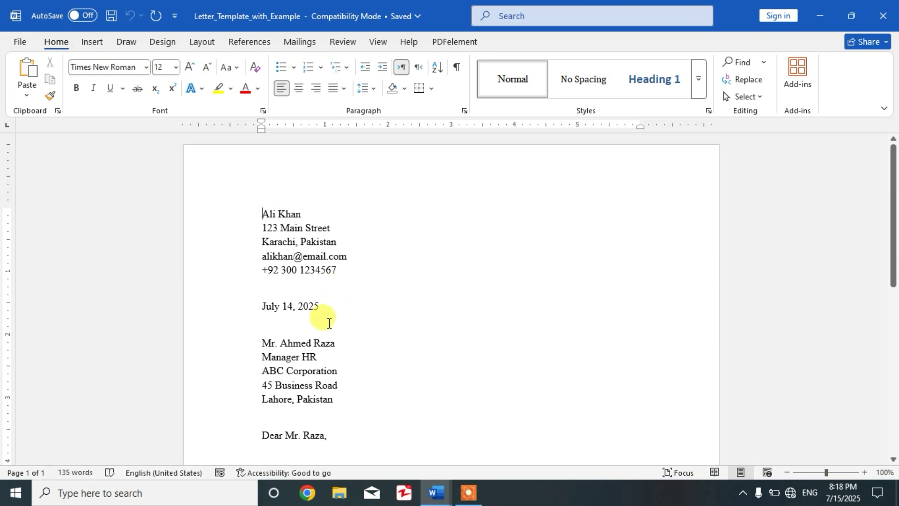
pyautogui.moveTo(348, 272)
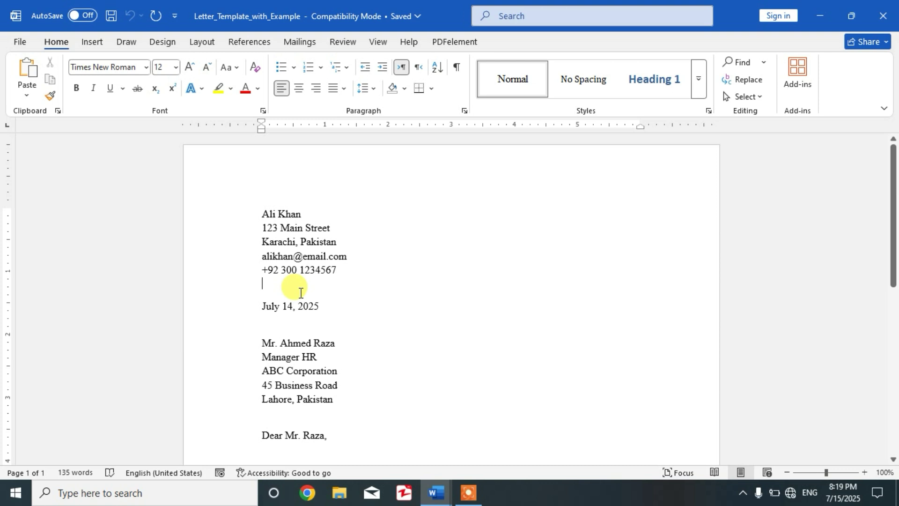
pyautogui.doubleClick(308, 306)
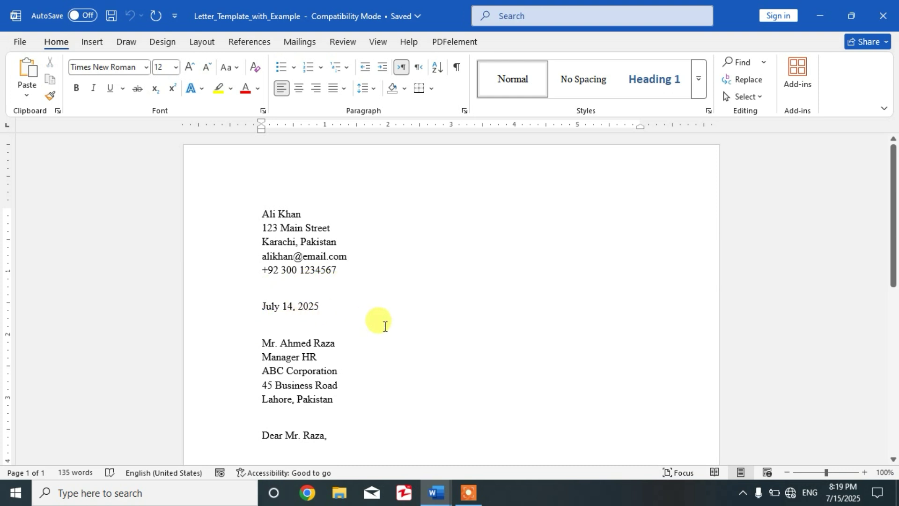
pyautogui.moveTo(332, 379)
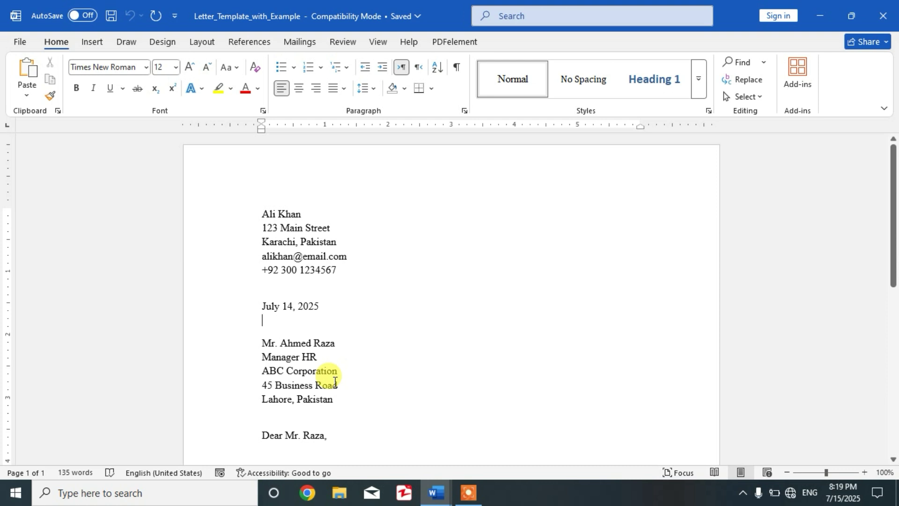
pyautogui.scroll(-3)
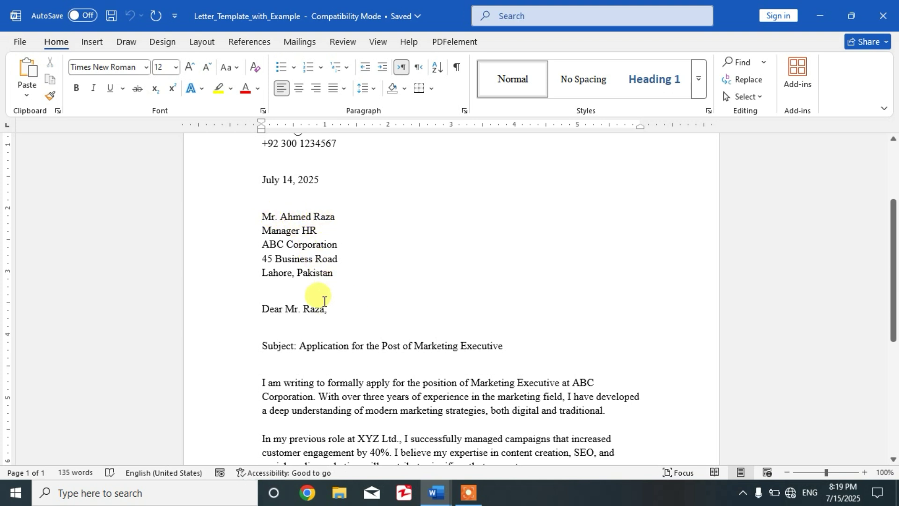
pyautogui.doubleClick(314, 309)
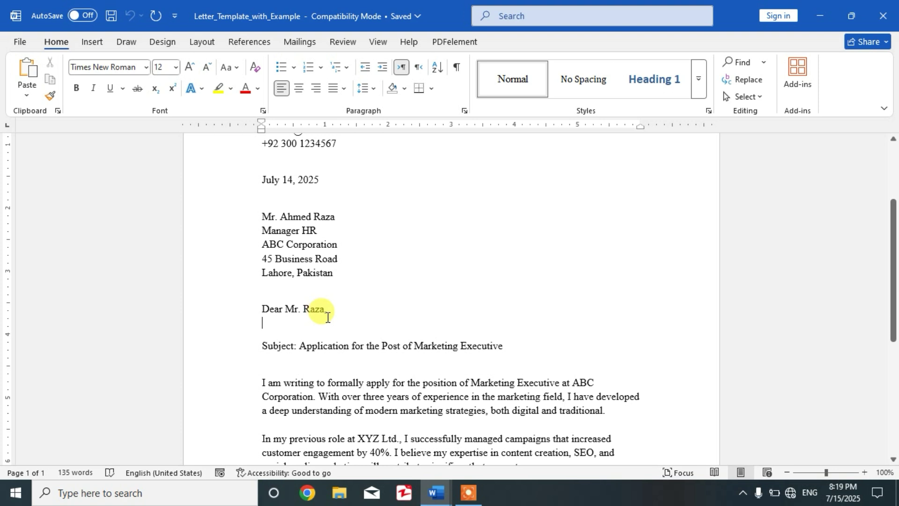
pyautogui.moveTo(324, 292)
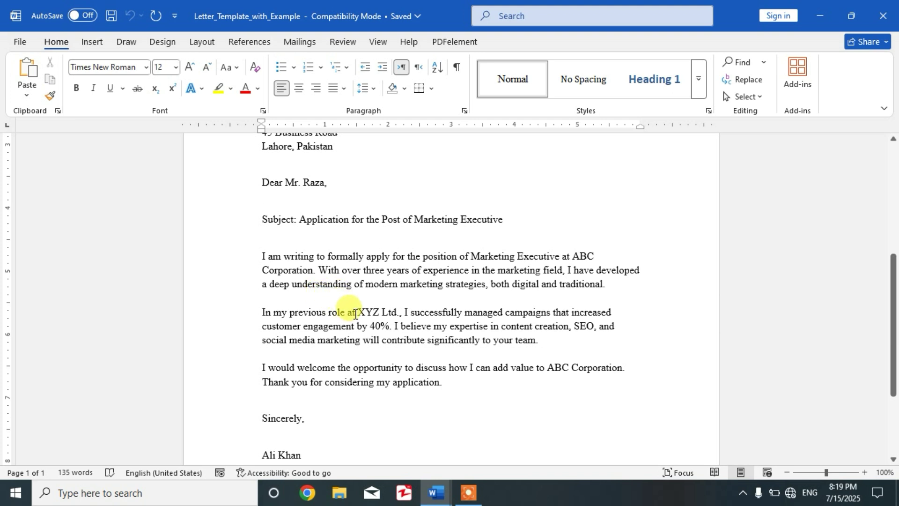
# Drag-select the three body paragraphs through 'Thank you for considering my application.'.
pyautogui.moveTo(355, 312); pyautogui.dragTo(264, 256)
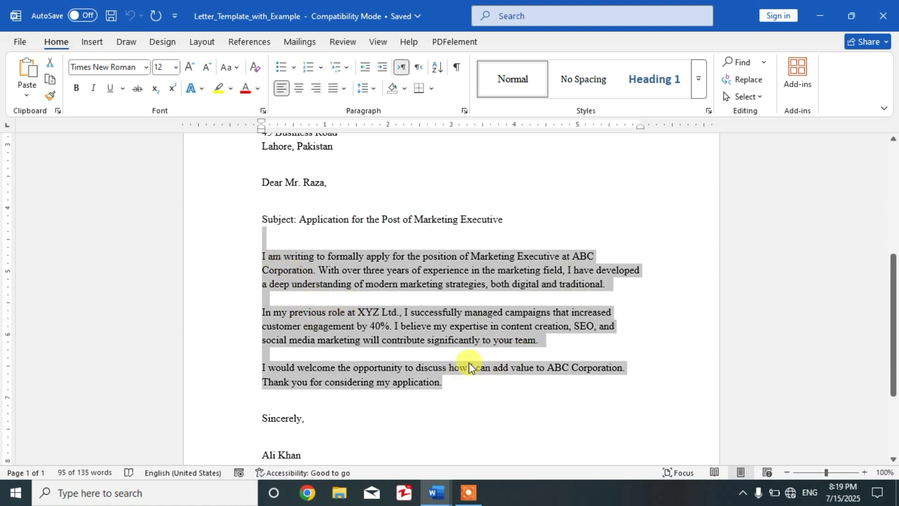
pyautogui.scroll(-3)
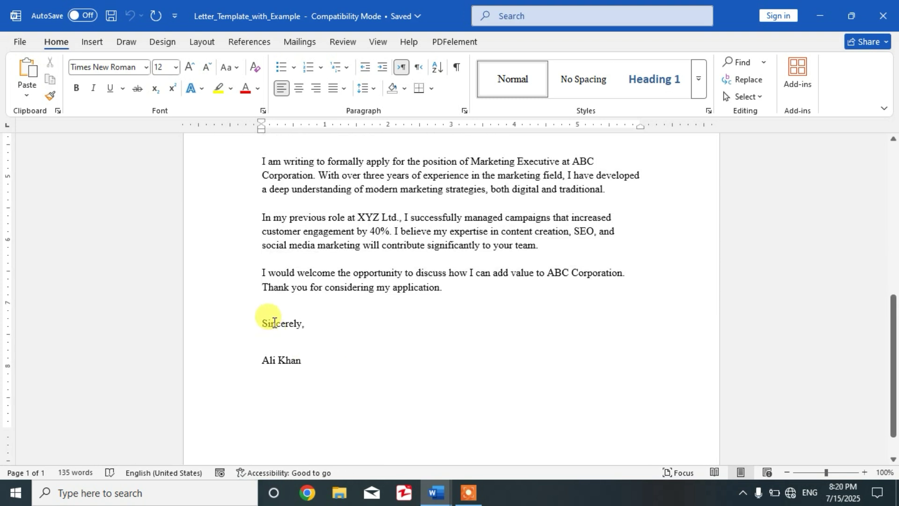
pyautogui.click(299, 360)
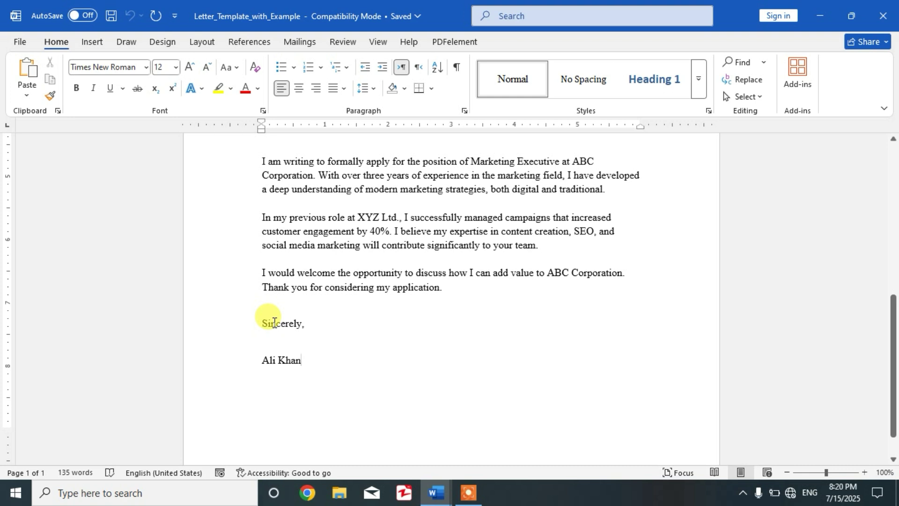